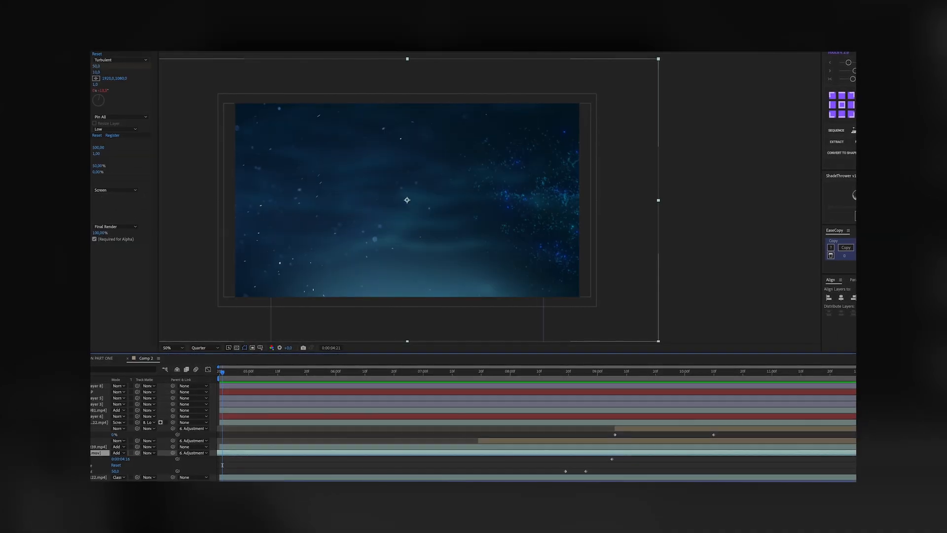
- Create the ANIMATION PART ONE comp, check its settings and bring in the gradient-ramped Avatar logo
click(545, 373)
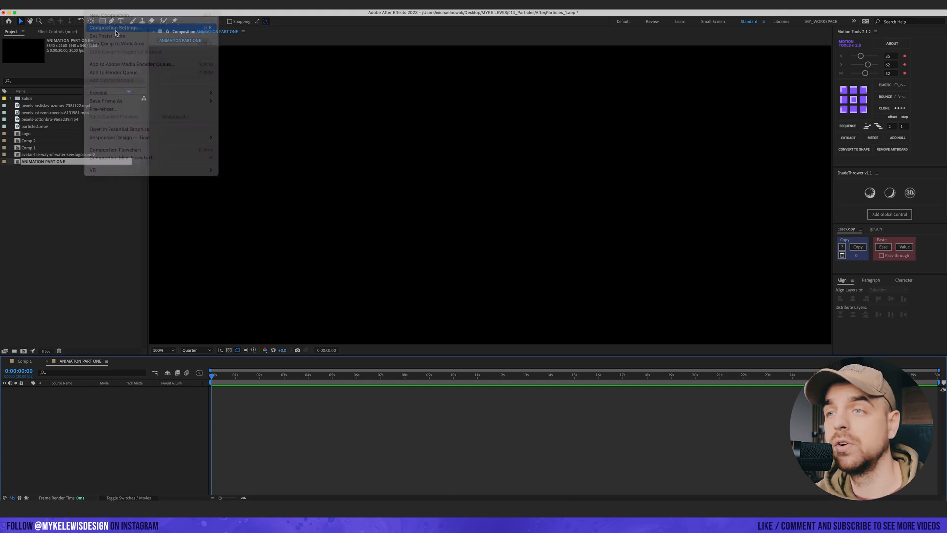
click(114, 27)
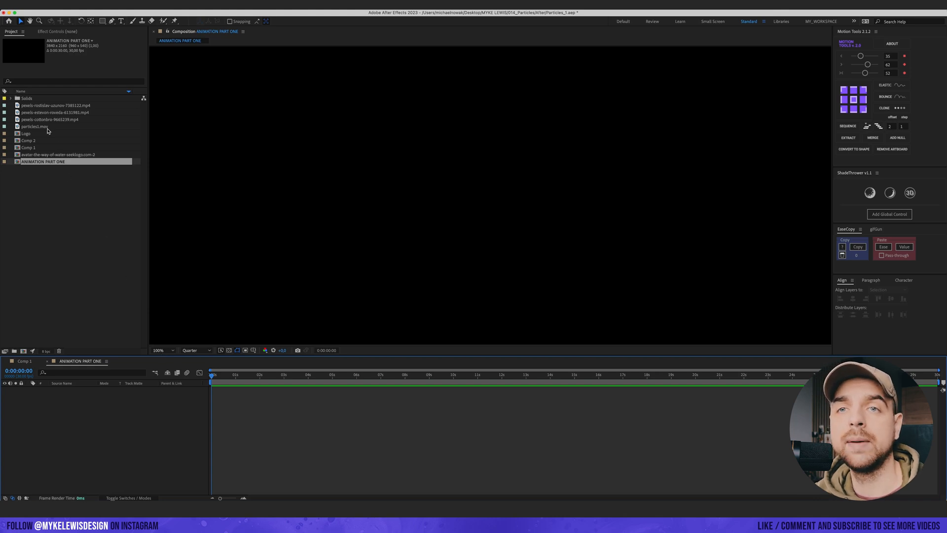
double_click(27, 133)
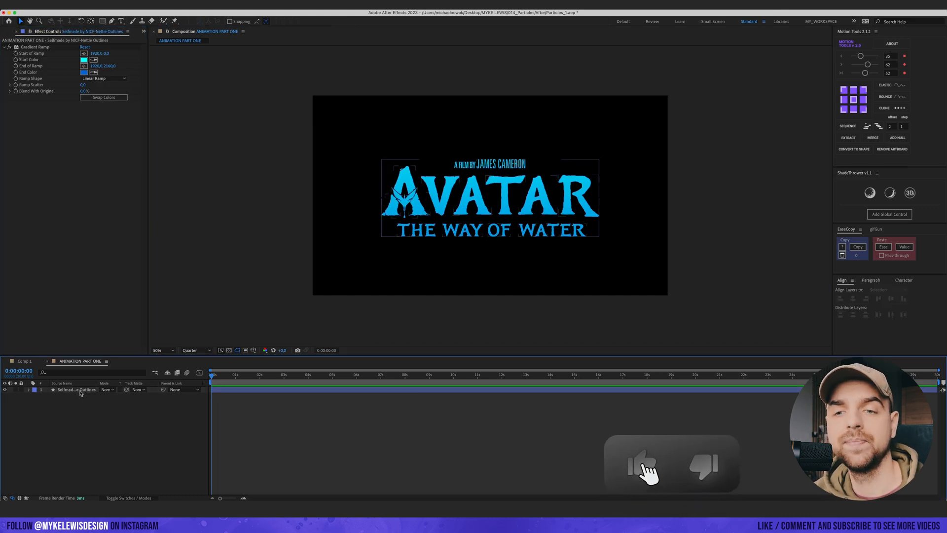
- Pre-compose the logo layer into its own nested Logo_ composition
right_click(76, 390)
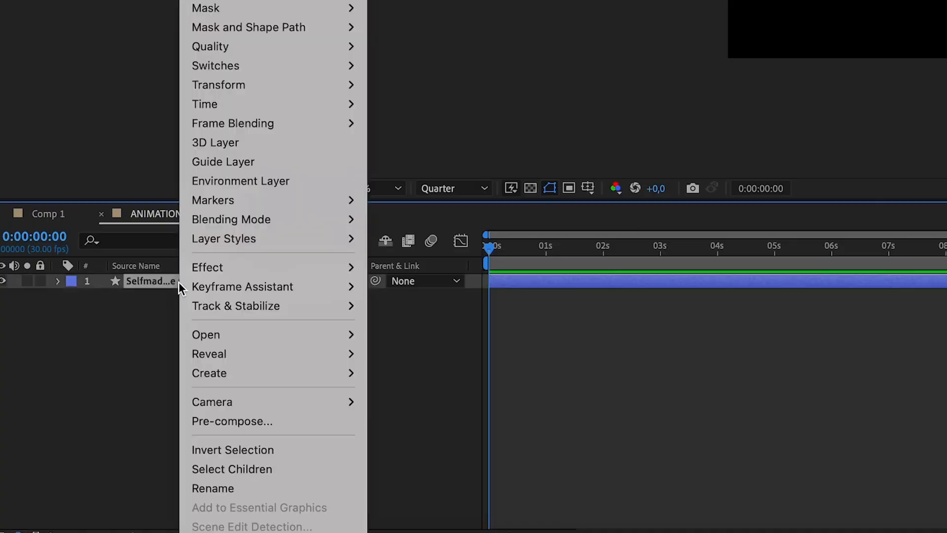
click(231, 422)
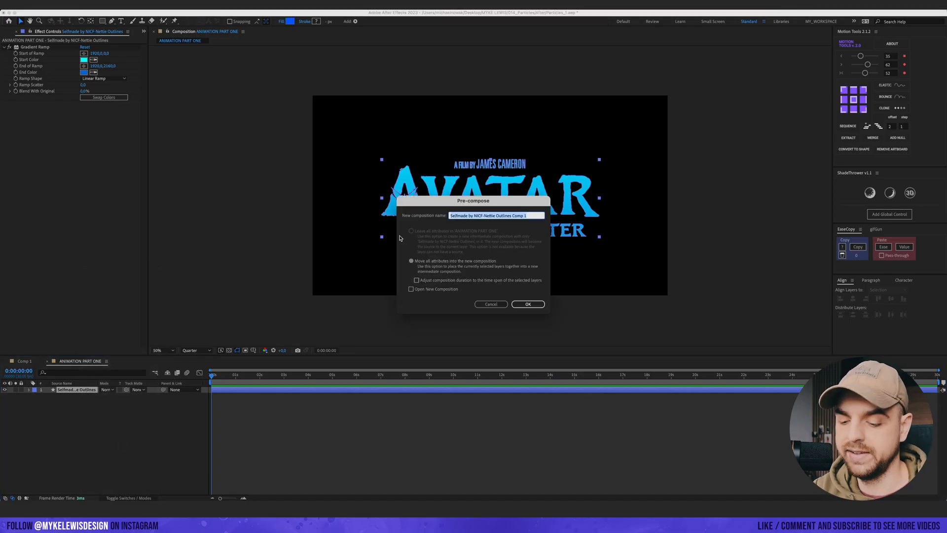
click(527, 303)
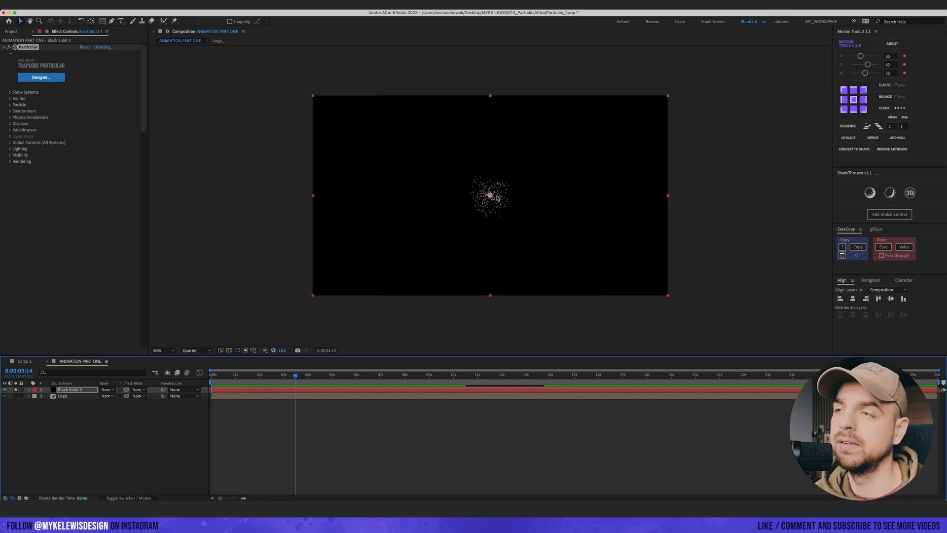
- Set Particular's Emitter Type to Layer with 2. Logo_ as the layer emitter
click(10, 99)
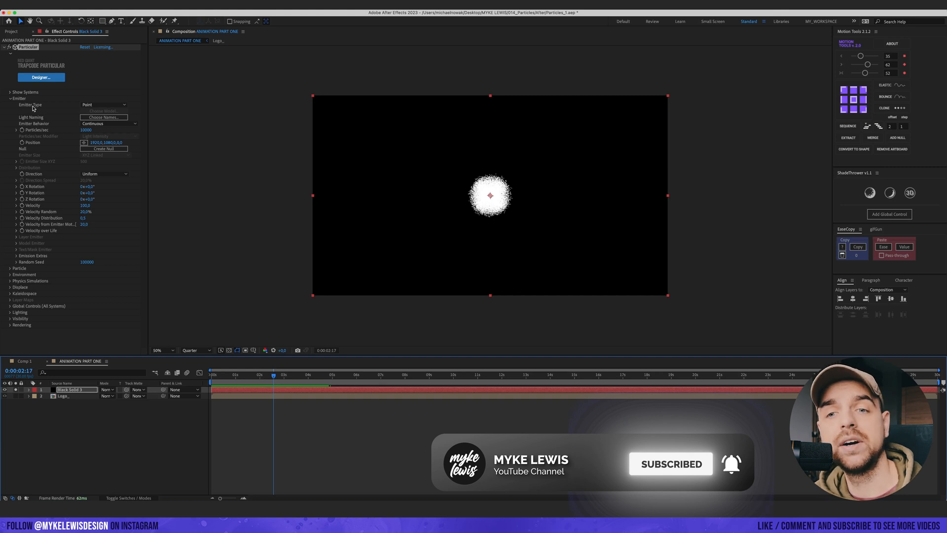
click(103, 104)
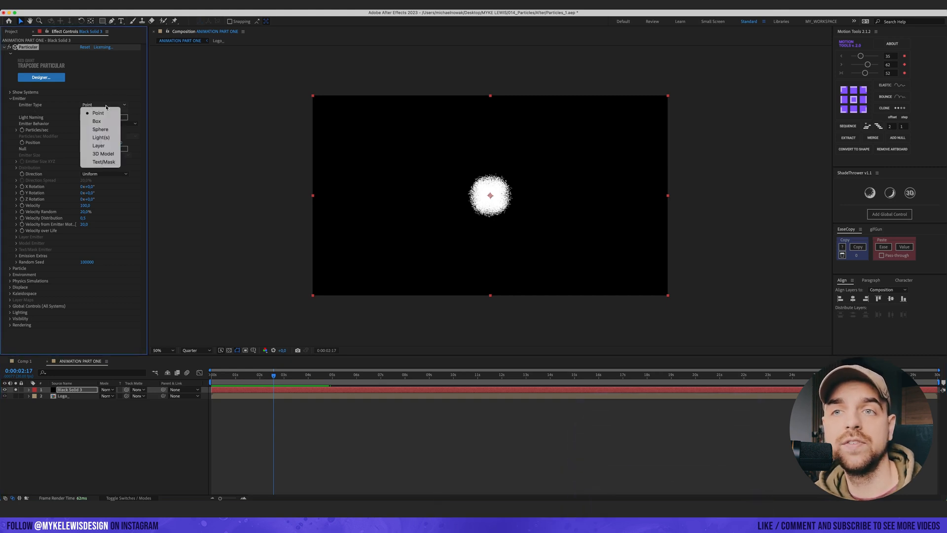
click(98, 146)
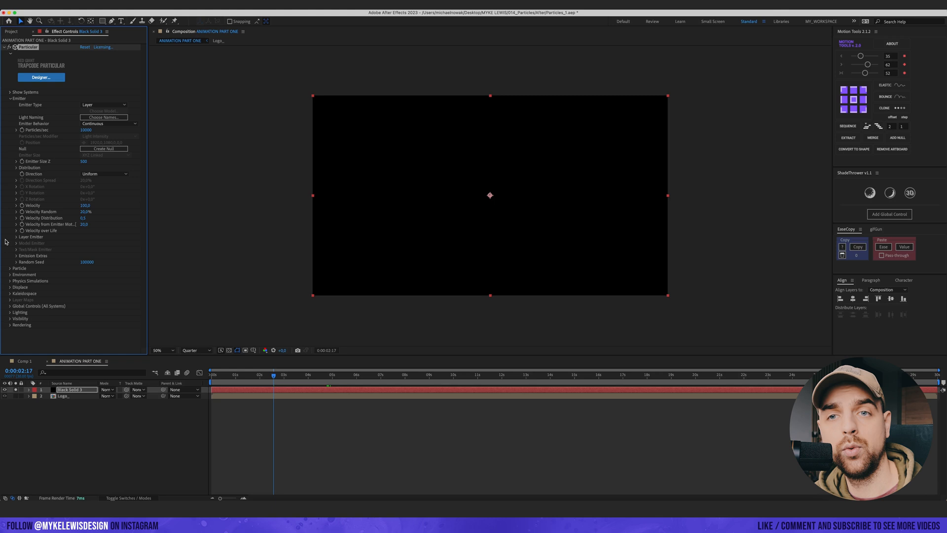
click(17, 237)
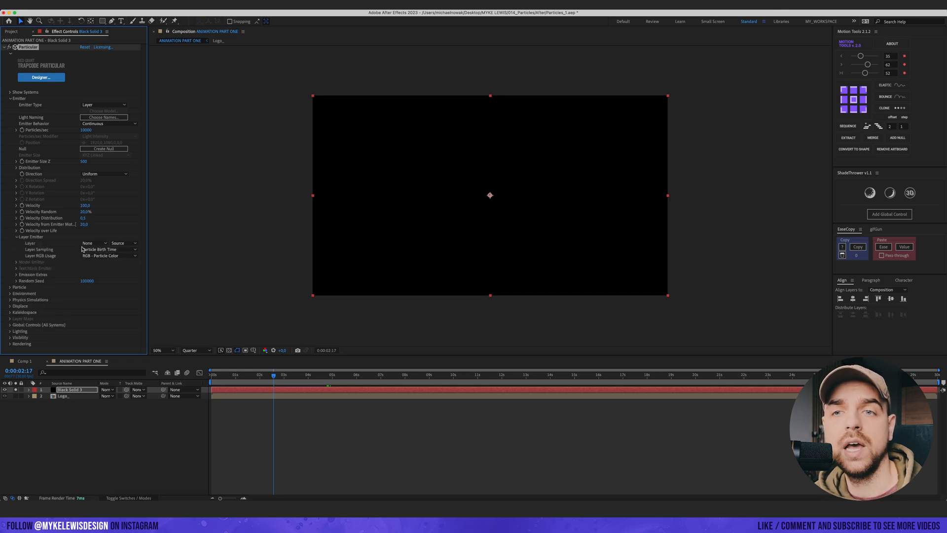
click(93, 243)
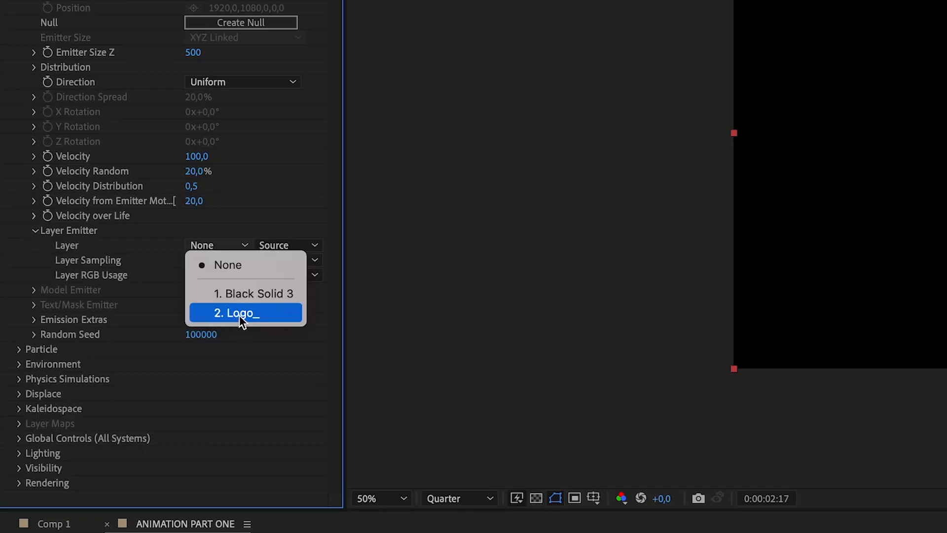
click(241, 312)
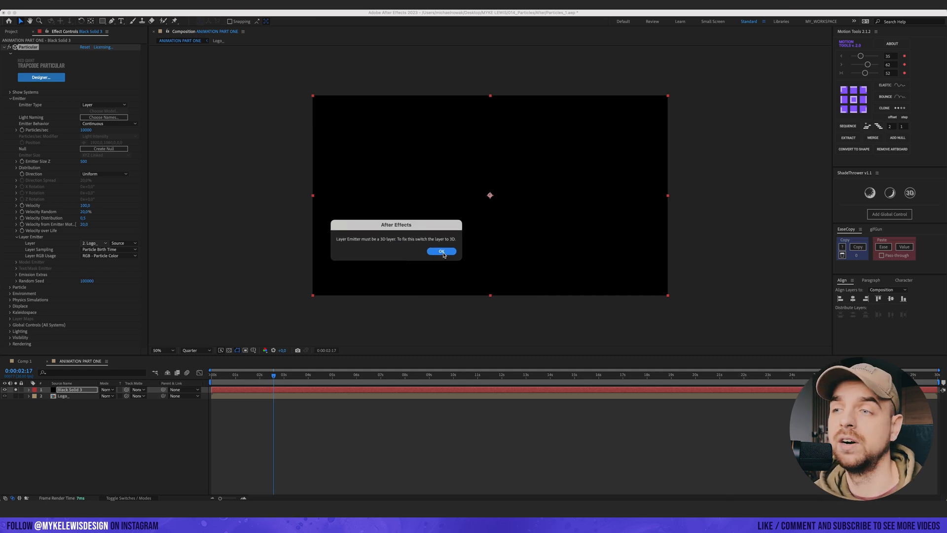
- Dismiss the 3D-layer alert, set Particles/sec to 100000 and make Logo_ a 3D layer
click(441, 250)
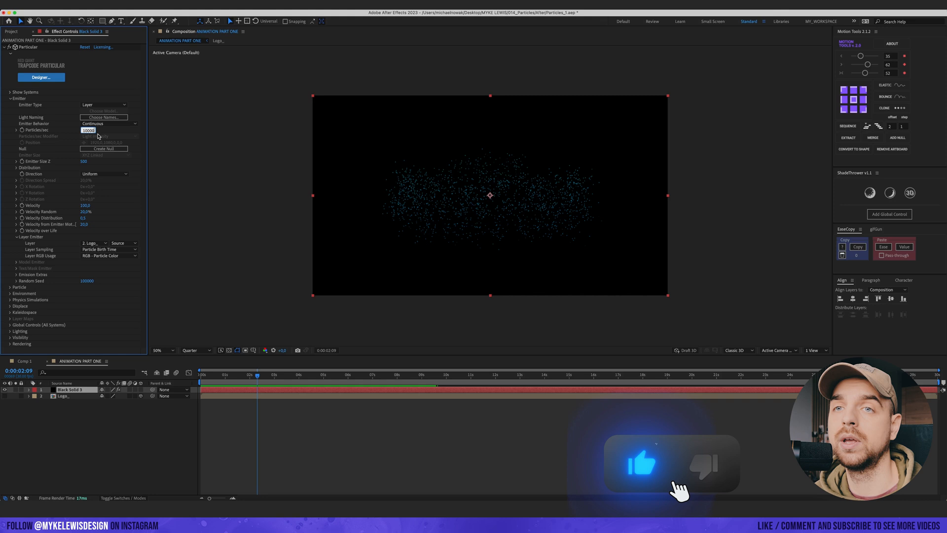
text(100000)
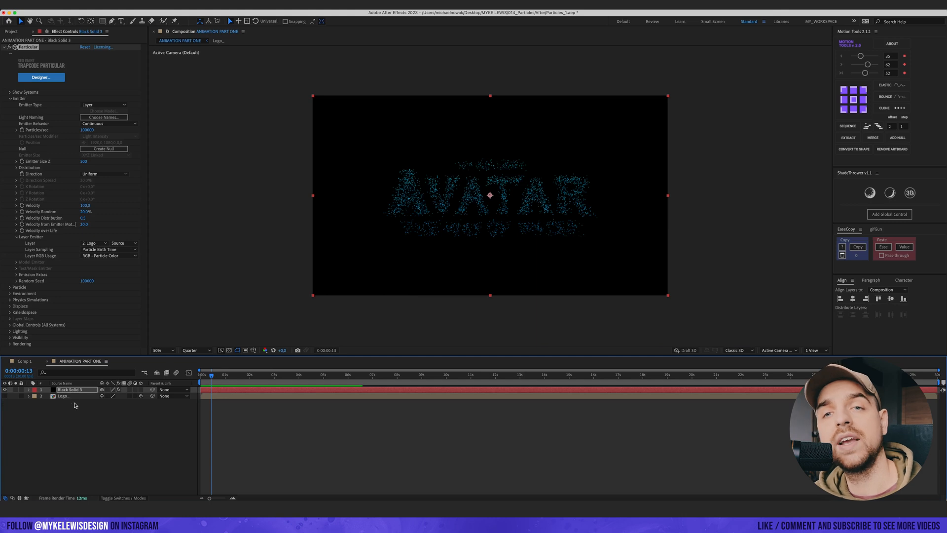
click(63, 397)
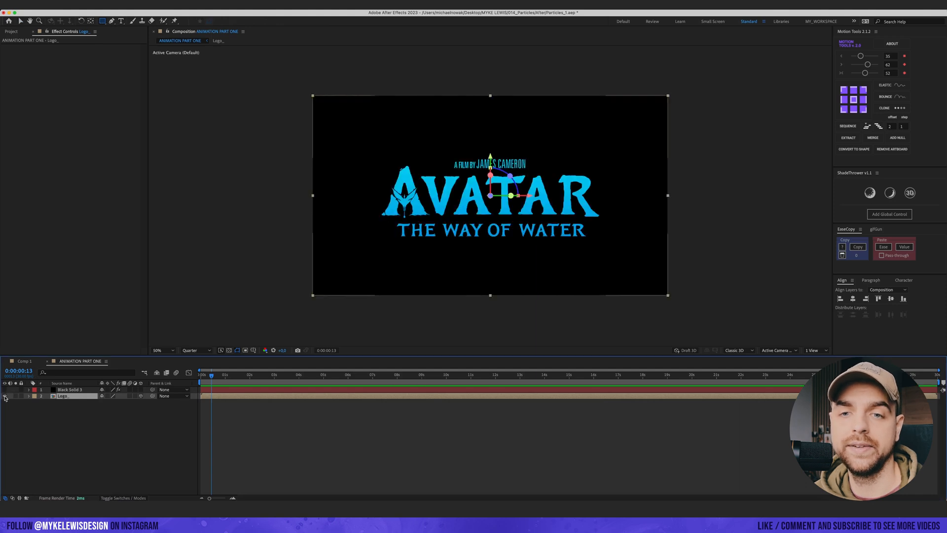
mouse_move(375, 132)
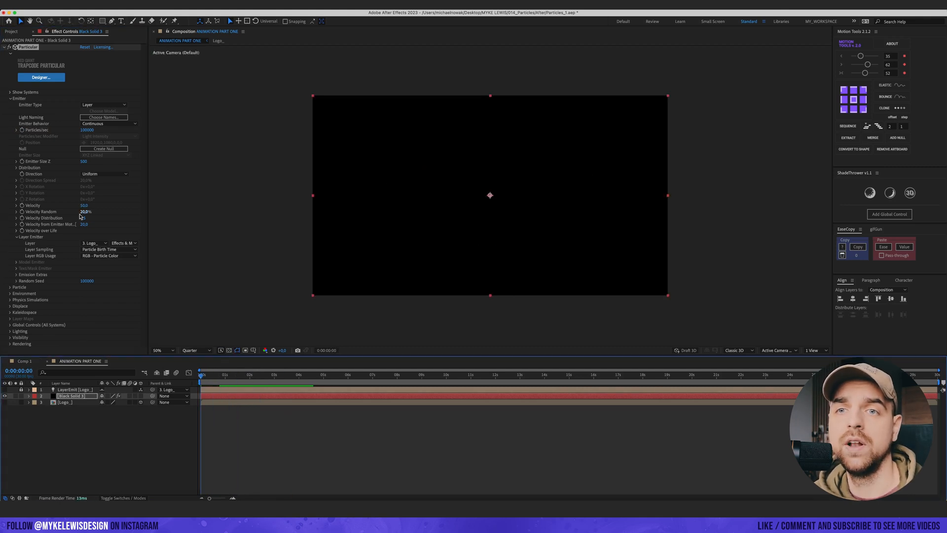
- In Environment, set Wind X to 100 and Air Turbulence Affect Position to 90
click(86, 212)
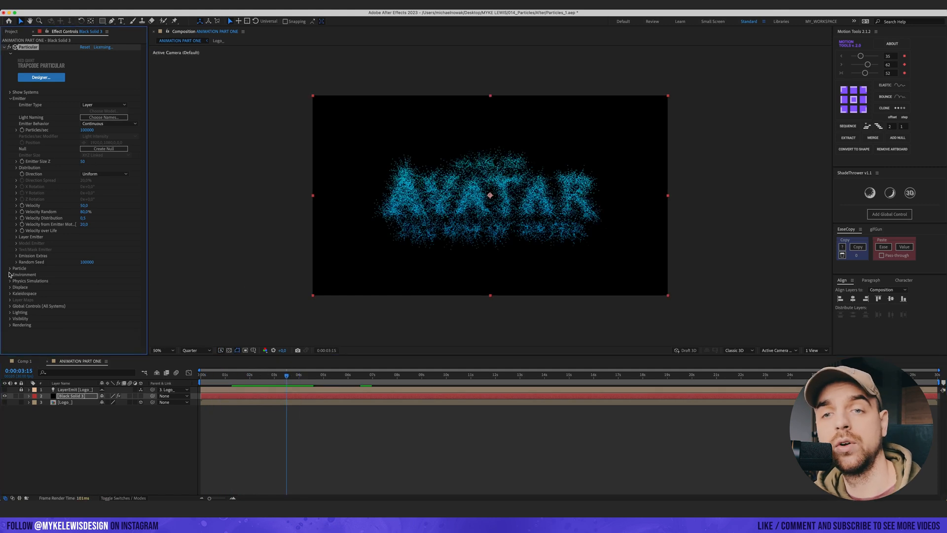
click(10, 274)
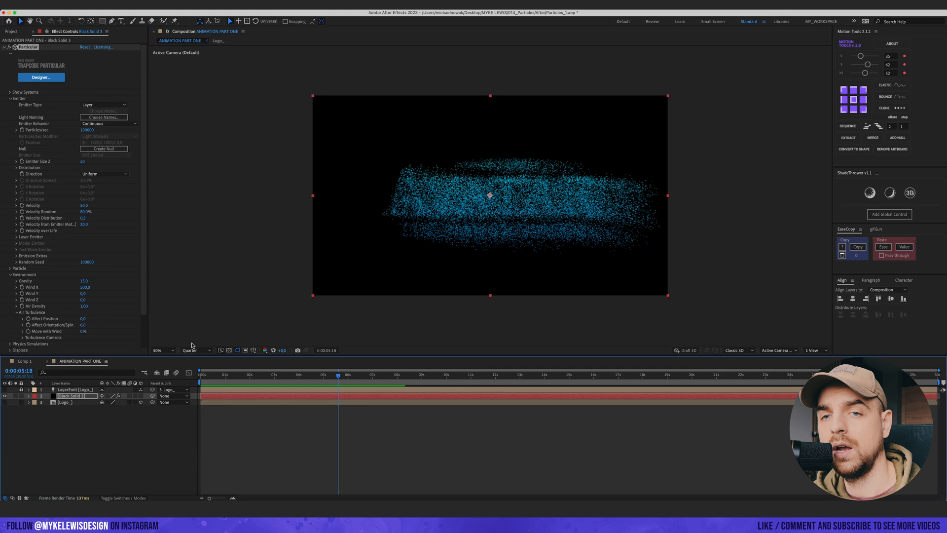
click(87, 319)
text(90)
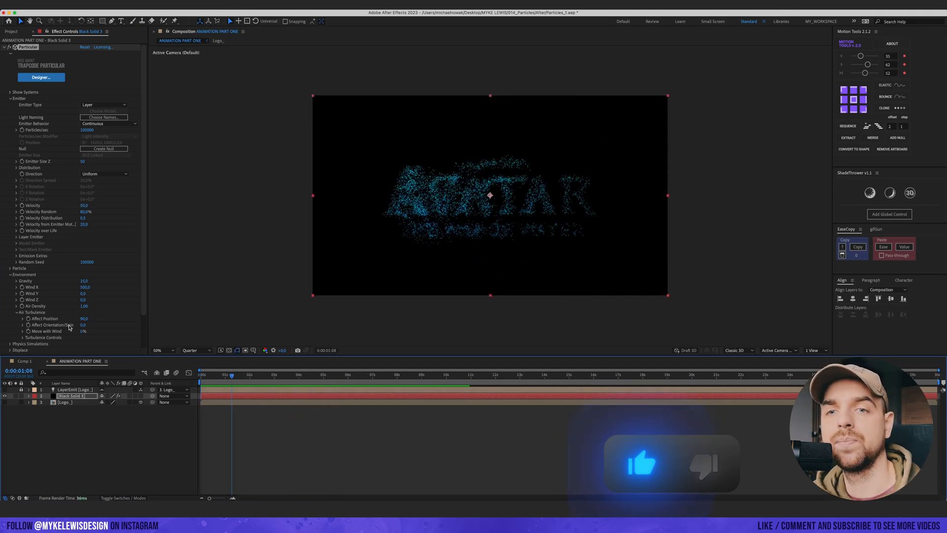
click(85, 332)
text(50)
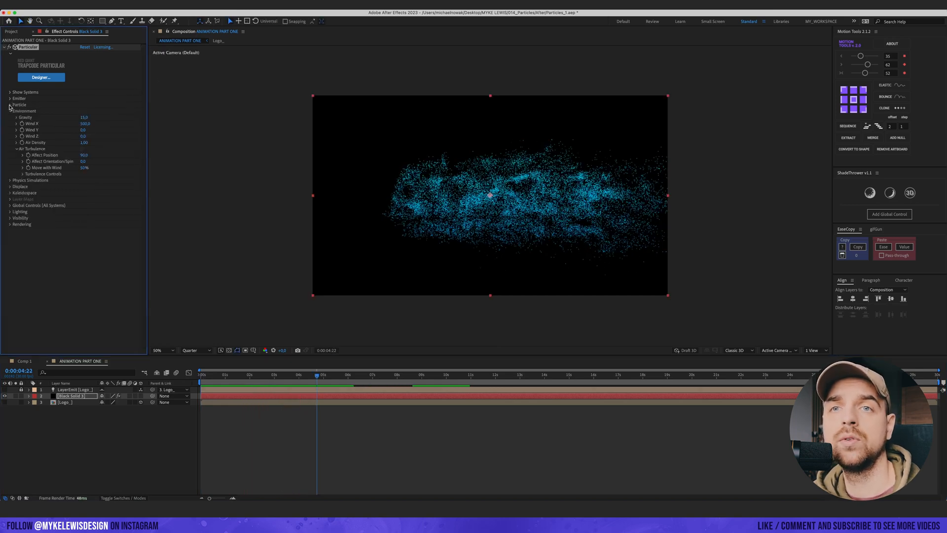
- Set Particle Size to 1 with Size Random, keeping Sphere particles
click(10, 105)
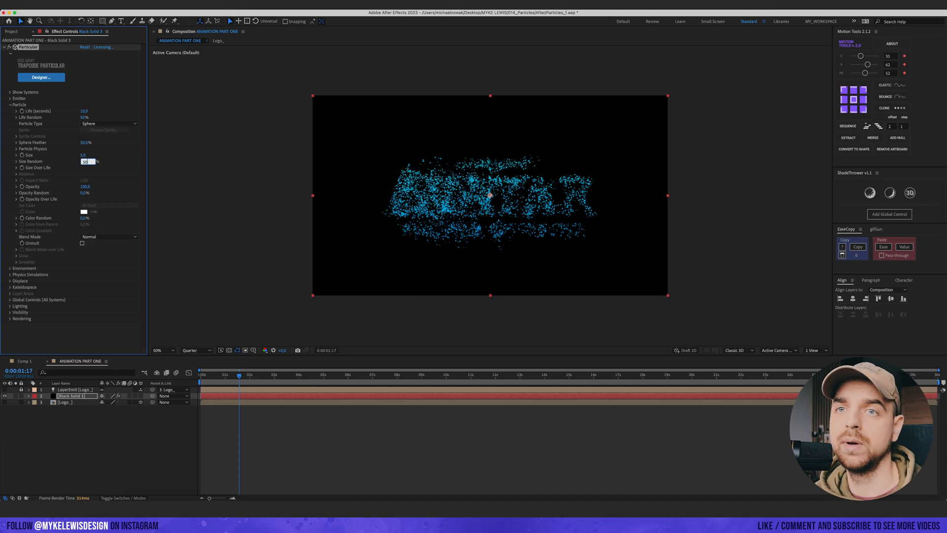
click(156, 349)
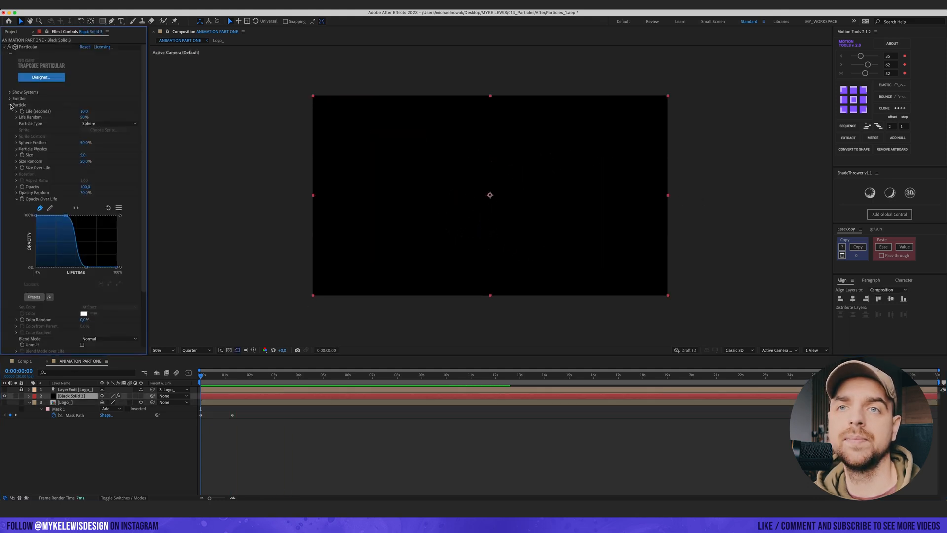
- Raise Emitter Particles/sec to 500000, accepting the high-value warning
click(11, 99)
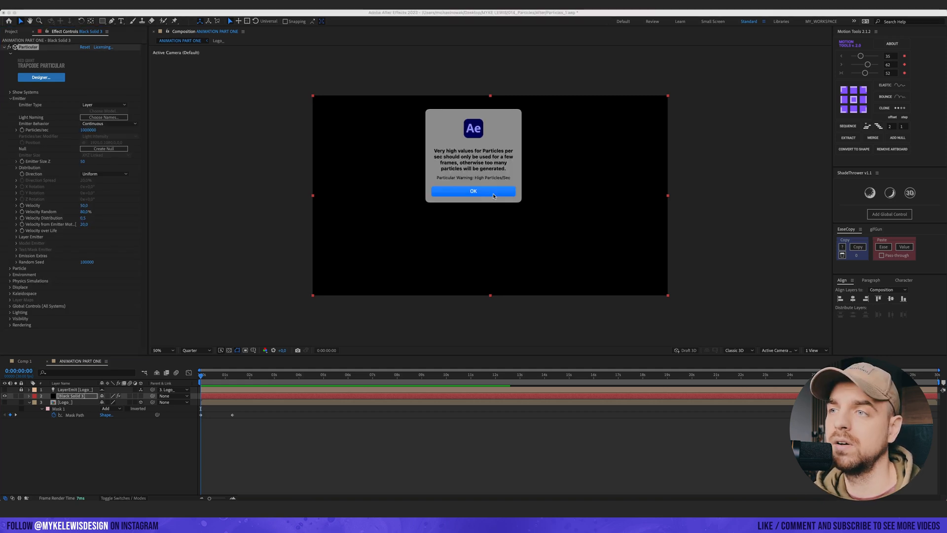
click(473, 190)
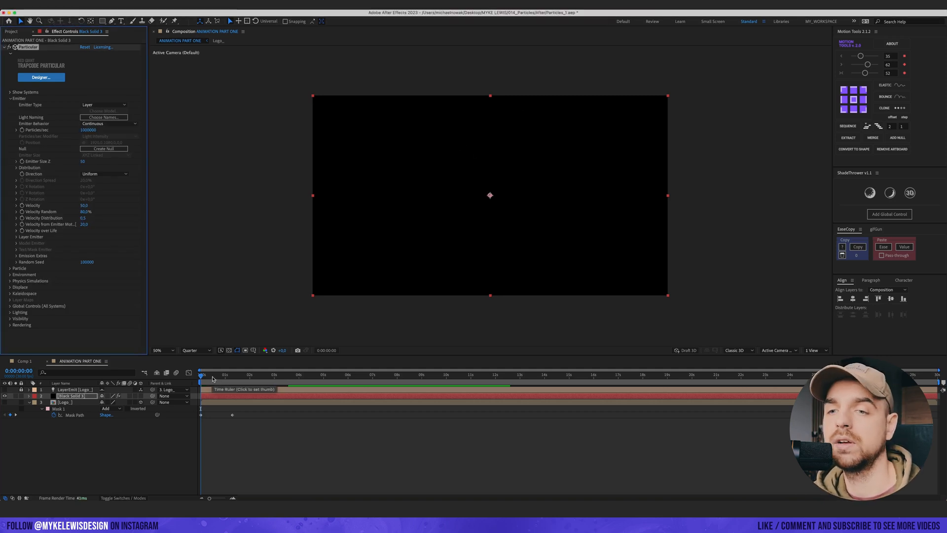
click(254, 386)
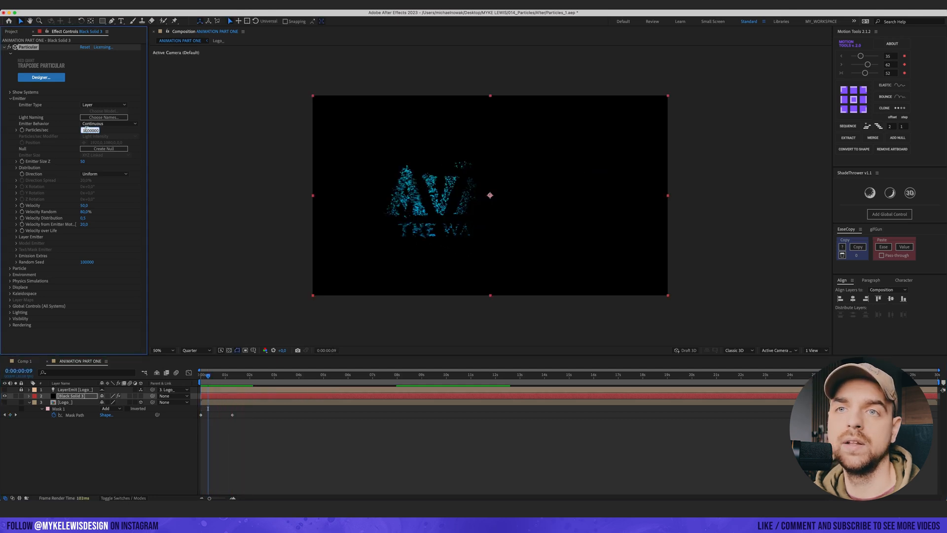
text(500000)
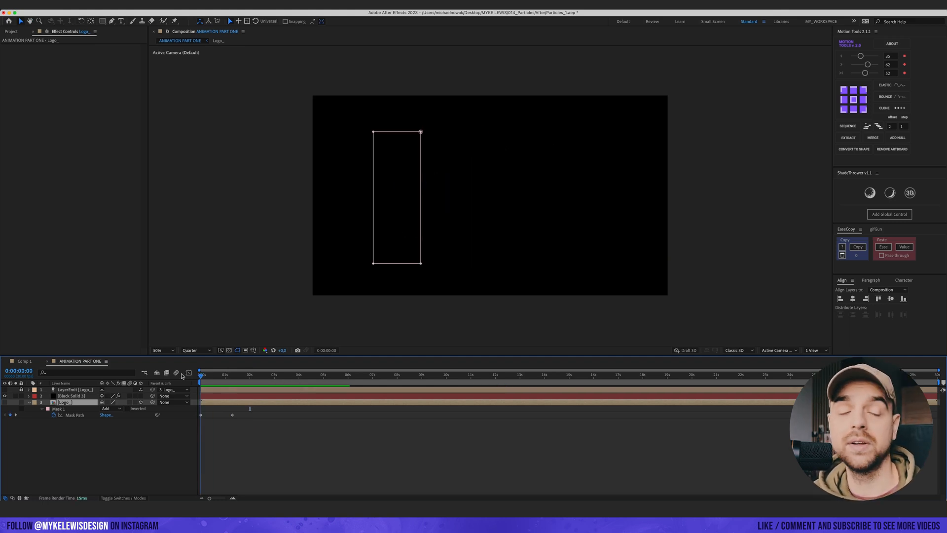
- Switch to Comp 2, the intro composition with the graded particle cloud
click(268, 375)
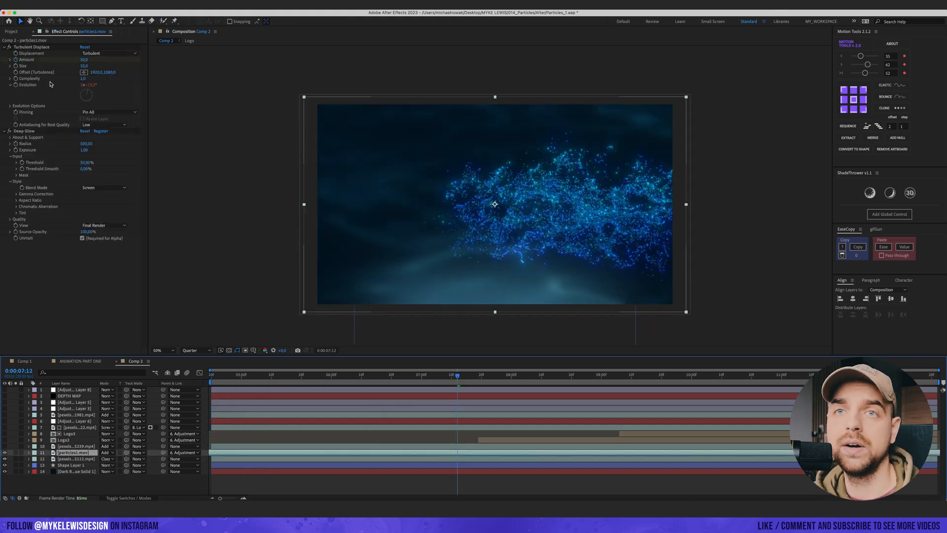
- Select the particle render layer in Comp 2 to time-reverse its playback
click(5, 47)
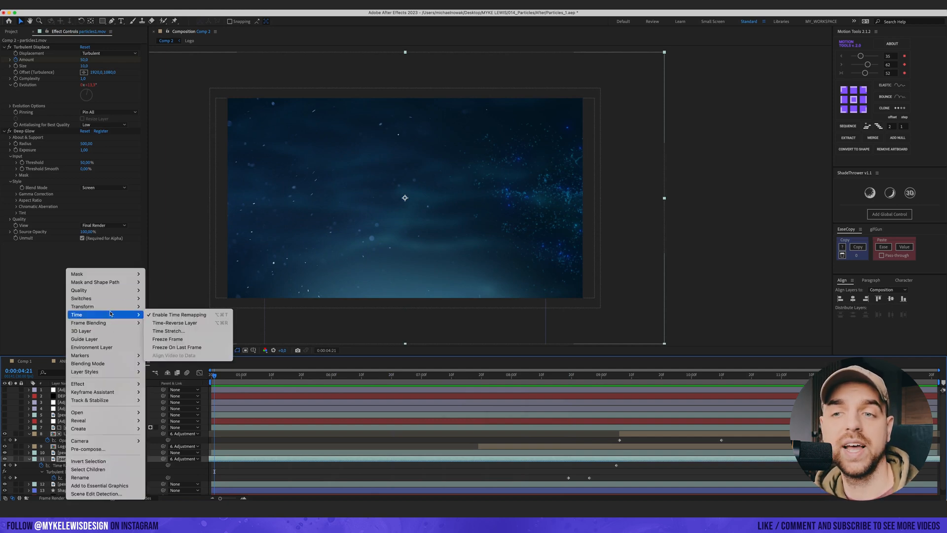
mouse_move(175, 323)
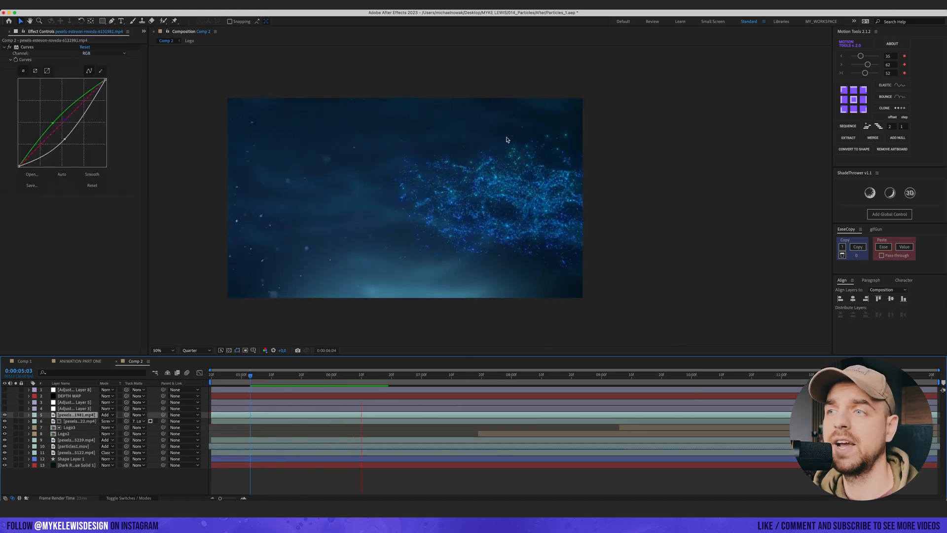
- Select Adjustment Layer 5 and reveal its keyframed Levels, Shine and Optics Compensation properties
click(449, 375)
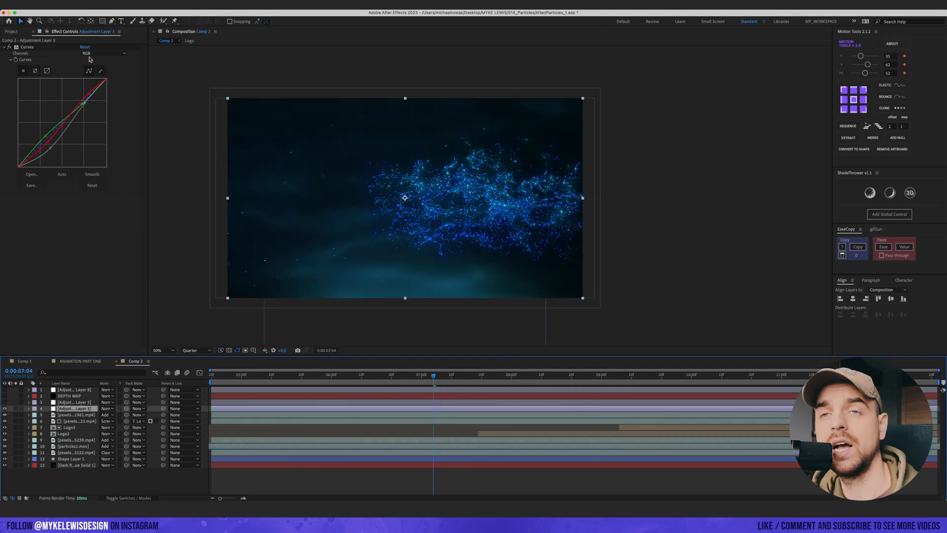
click(103, 54)
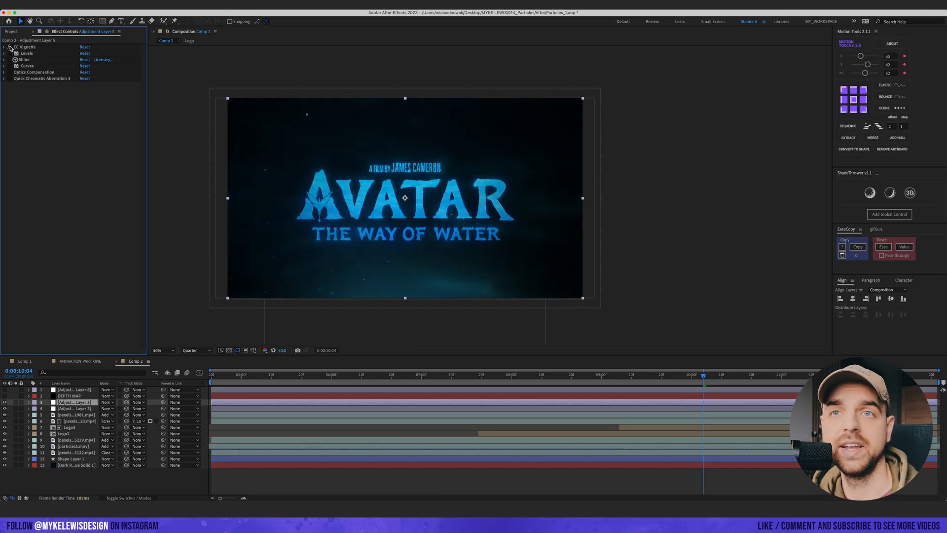
click(4, 54)
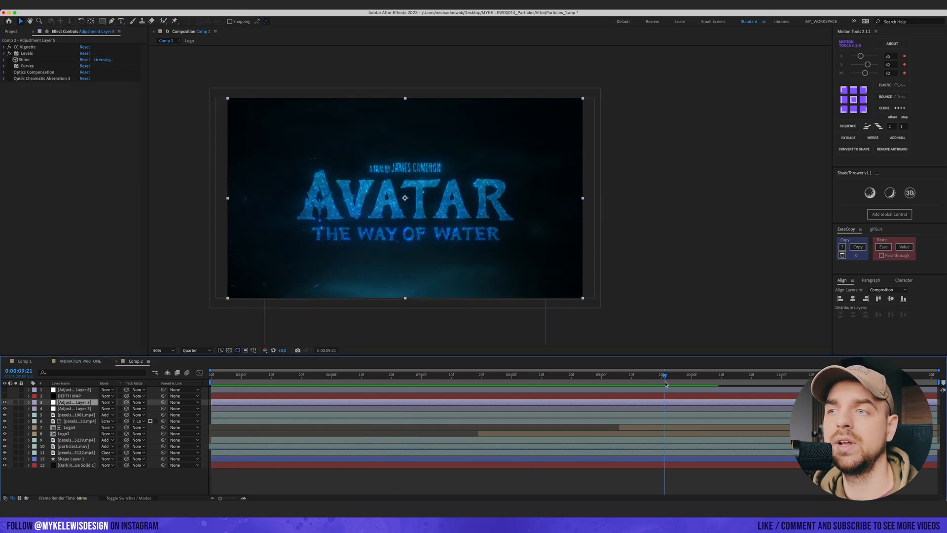
click(686, 375)
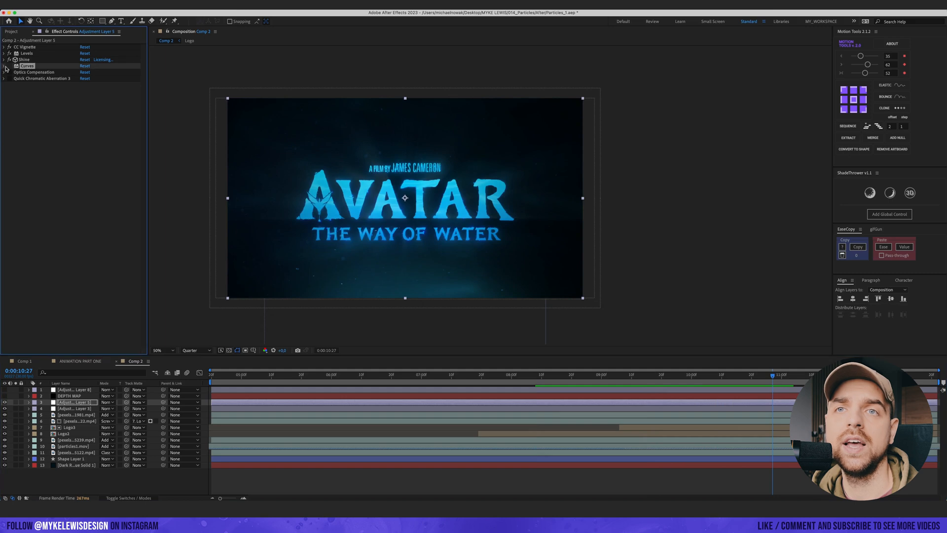
click(4, 66)
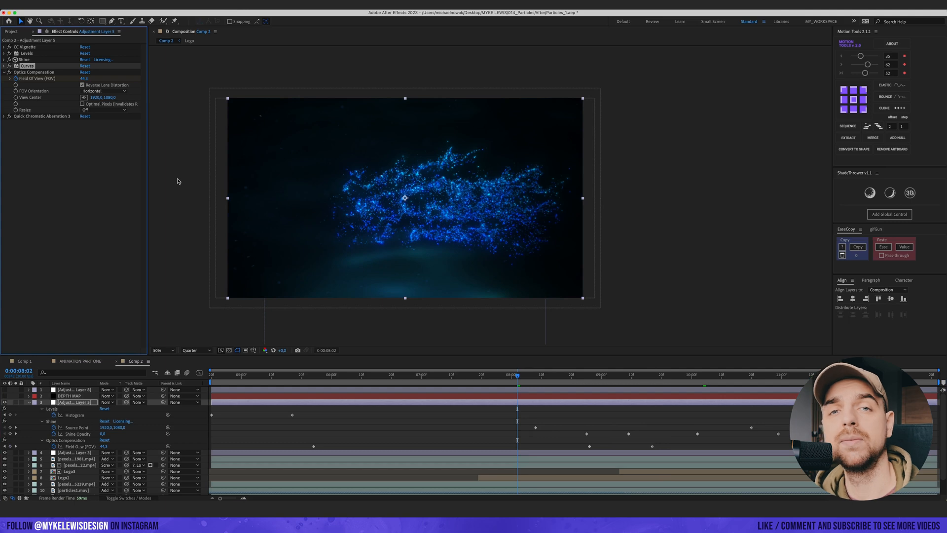
- Inspect the intro comp at 100% magnification and Full resolution with the lens-blur adjustment layer selected
click(70, 396)
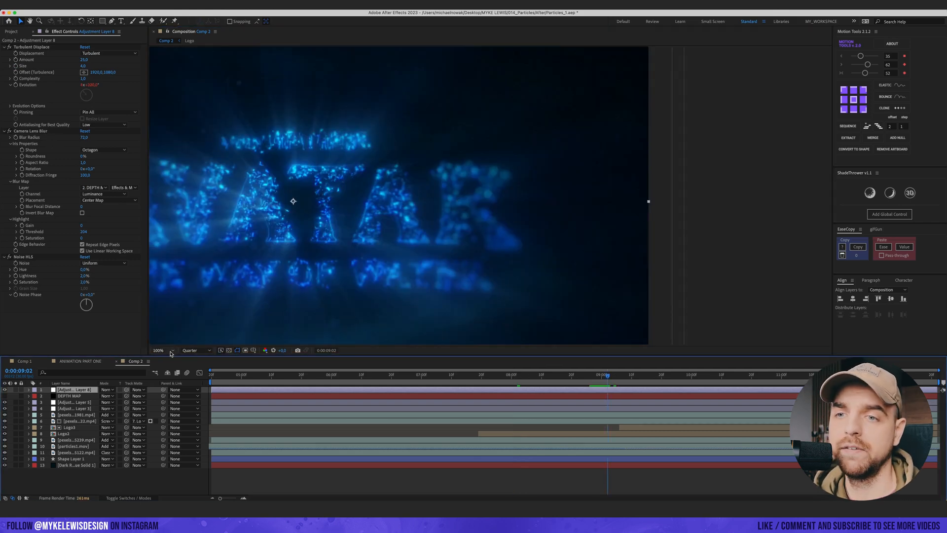
click(193, 349)
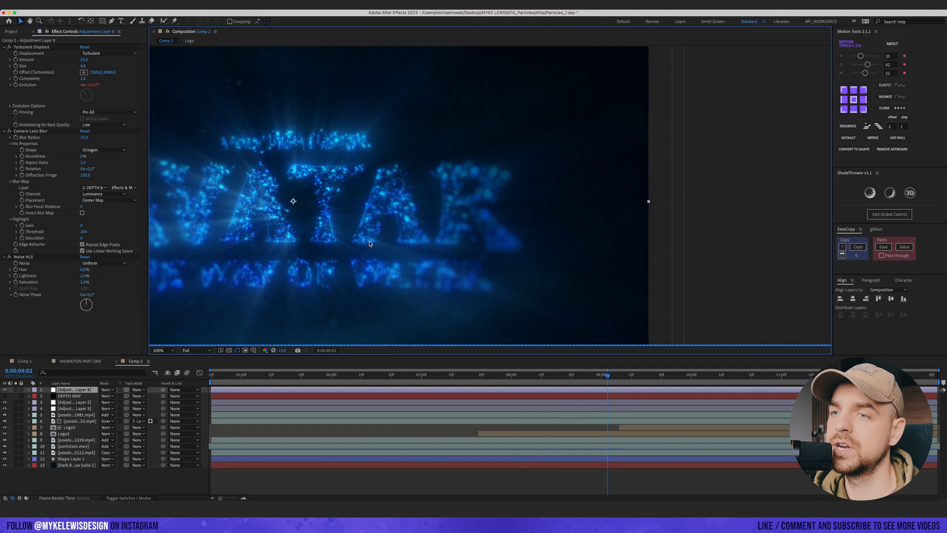